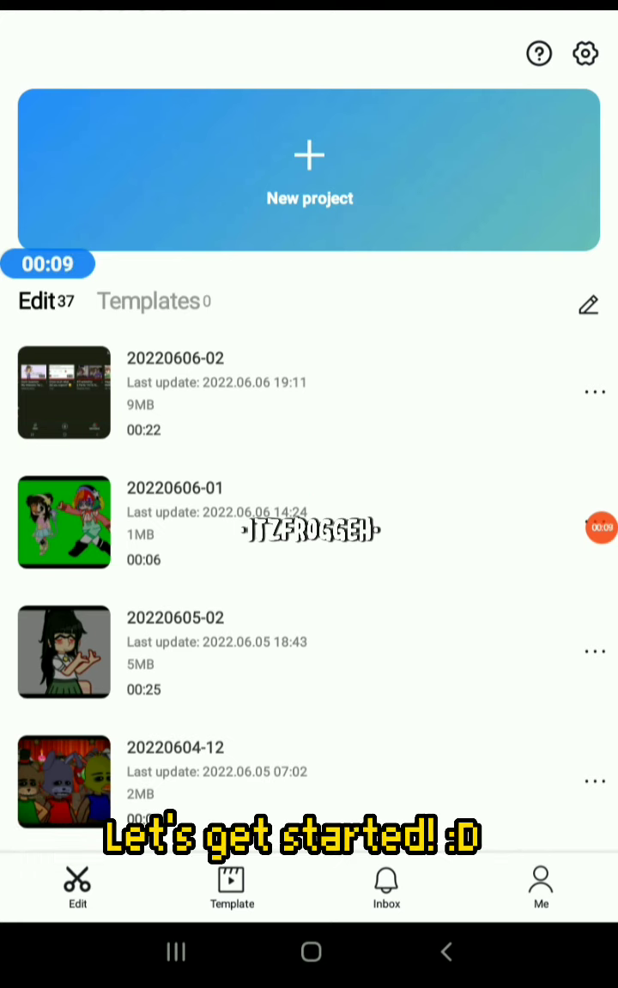
Start a new project from a short solid green clip
{"action": "left_click", "coordinate": [309, 168]}
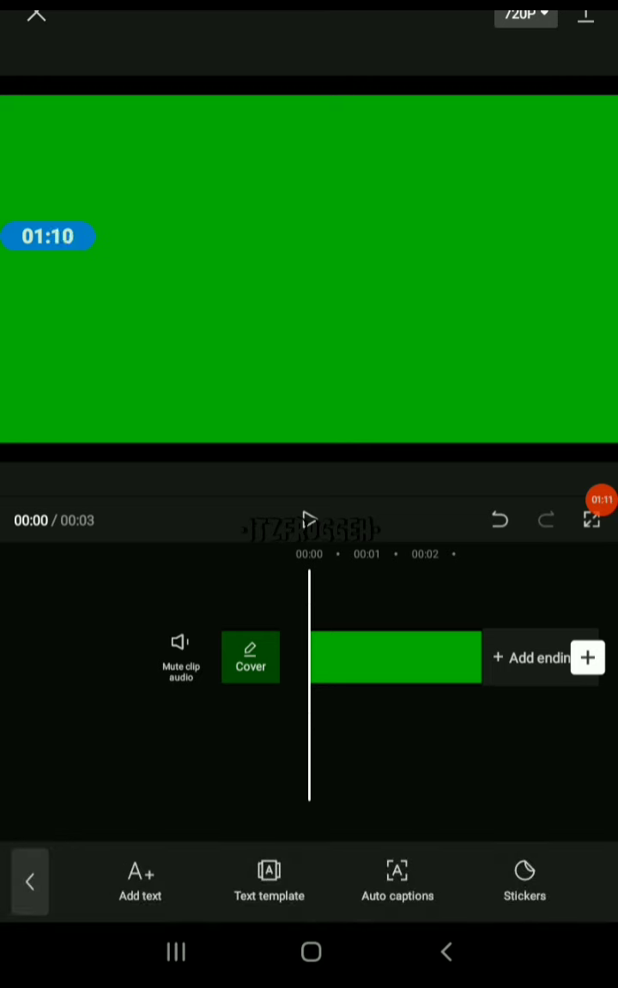
Add a text layer reading 'Example' over the green clip
{"action": "left_click", "coordinate": [141, 879]}
{"action": "type", "text": "Exa"}
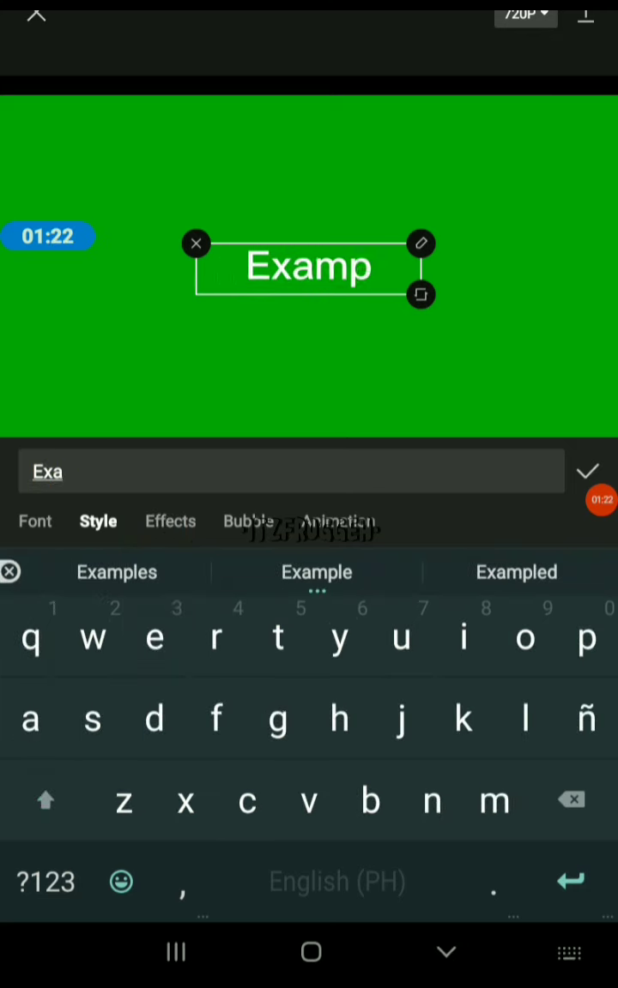
{"action": "left_click", "coordinate": [316, 573]}
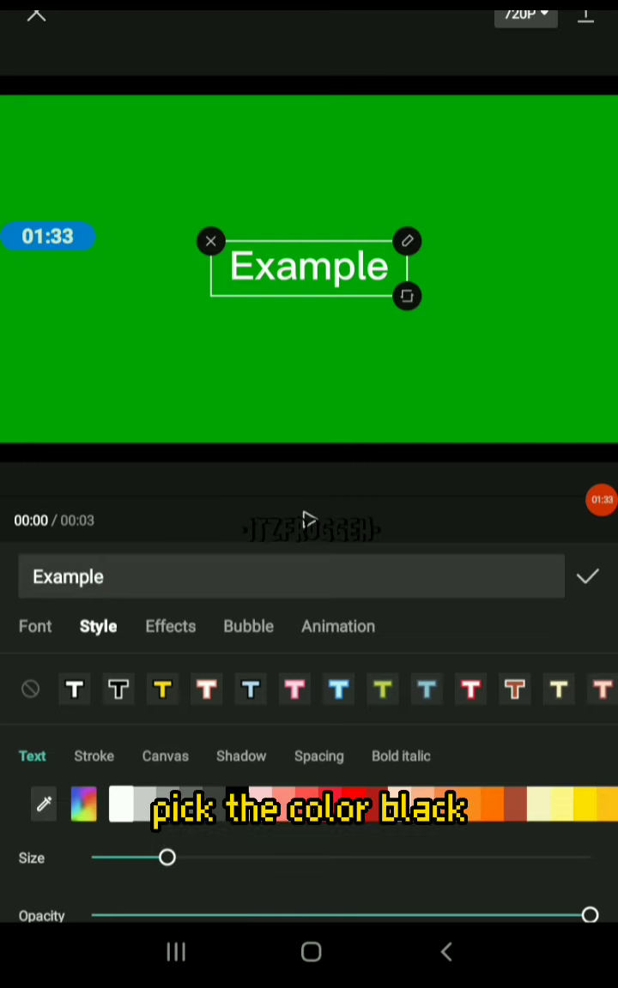
Give the text a black stroke and a black shadow with tuned blur, angle and distance
{"action": "left_click", "coordinate": [93, 755]}
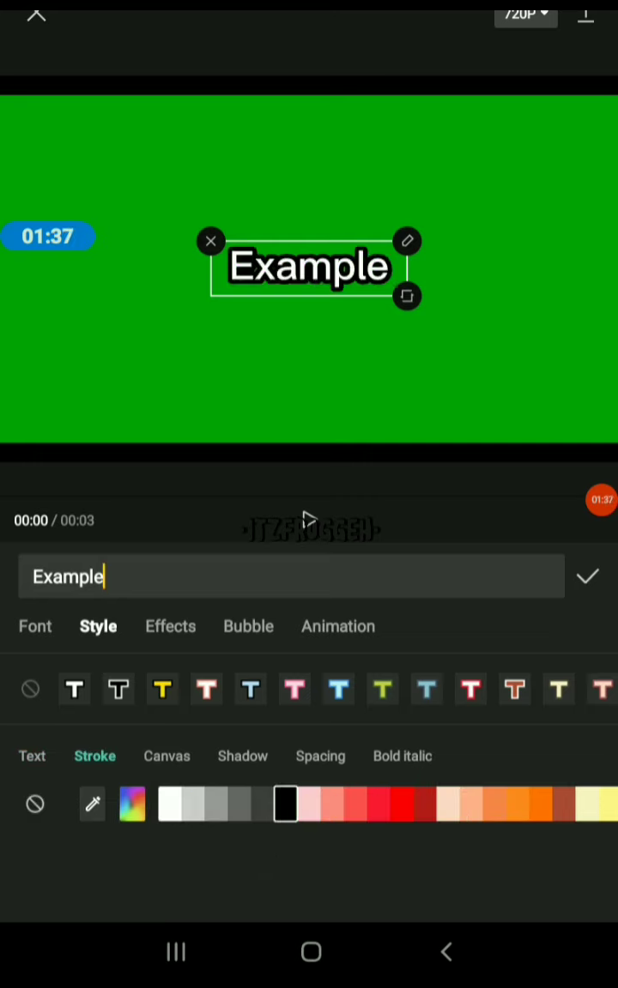
{"action": "left_click", "coordinate": [241, 755]}
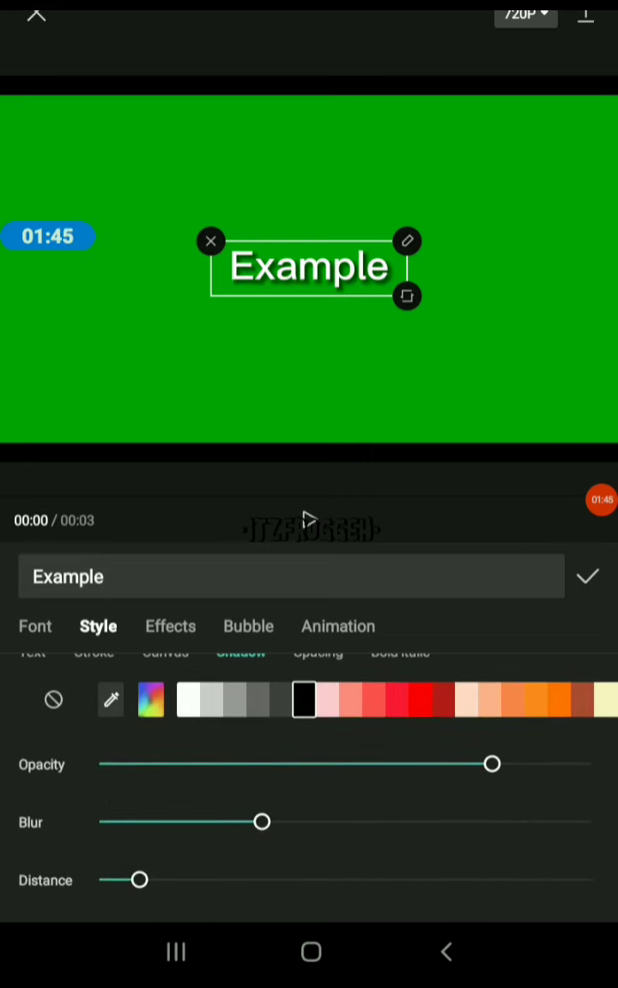
{"action": "left_click_drag", "start_coordinate": [261, 822], "coordinate": [309, 821]}
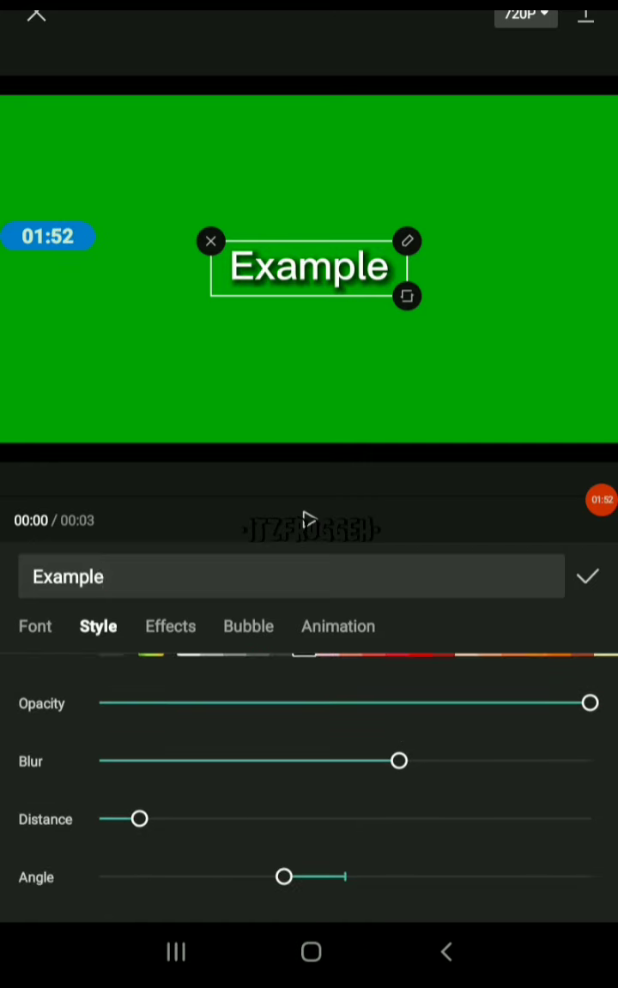
{"action": "left_click_drag", "start_coordinate": [283, 876], "coordinate": [325, 877]}
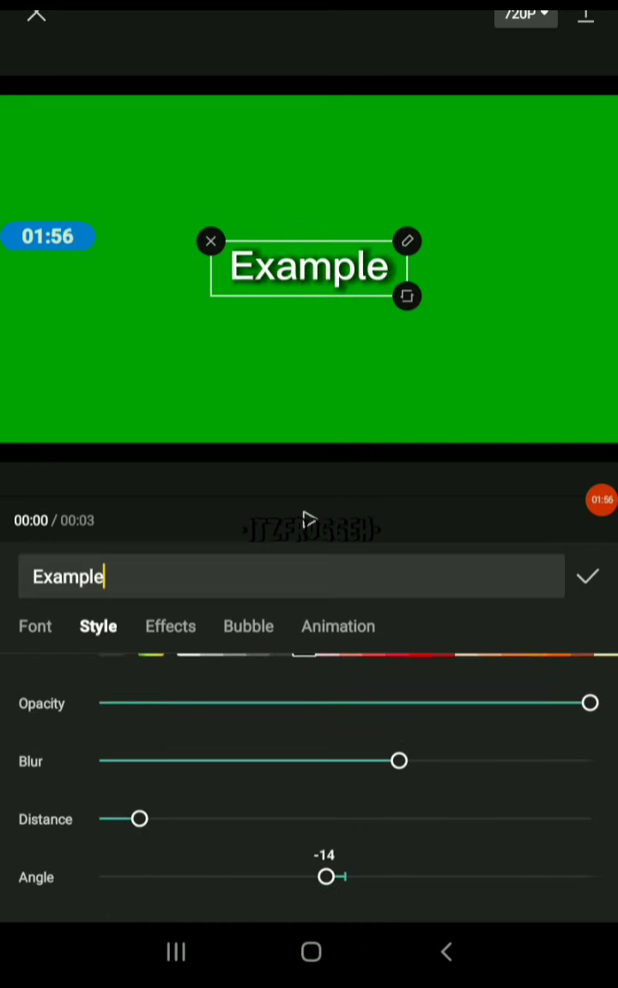
{"action": "left_click_drag", "start_coordinate": [398, 762], "coordinate": [559, 769]}
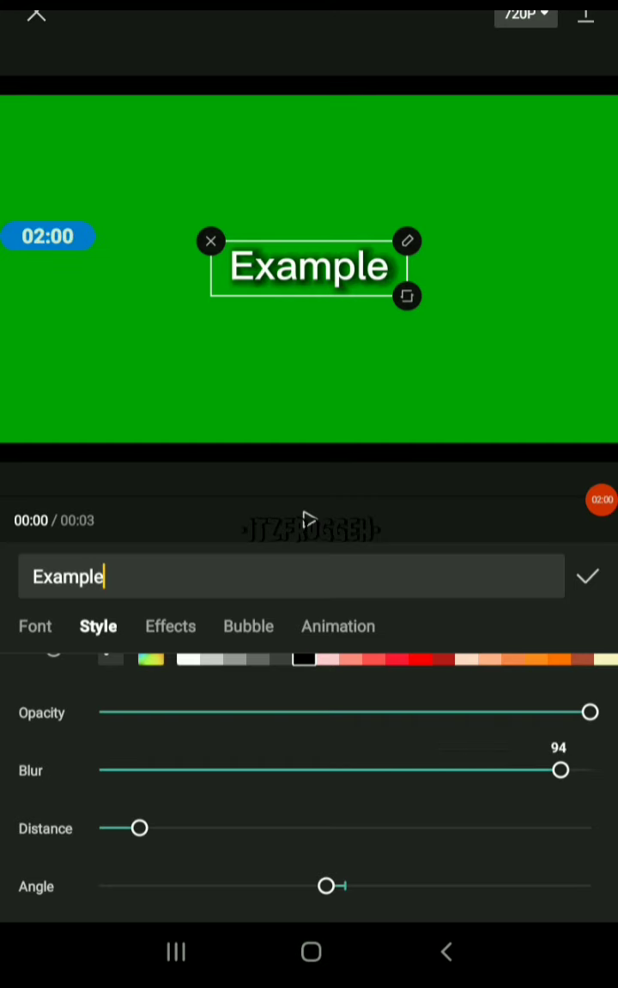
{"action": "left_click_drag", "start_coordinate": [563, 768], "coordinate": [467, 769]}
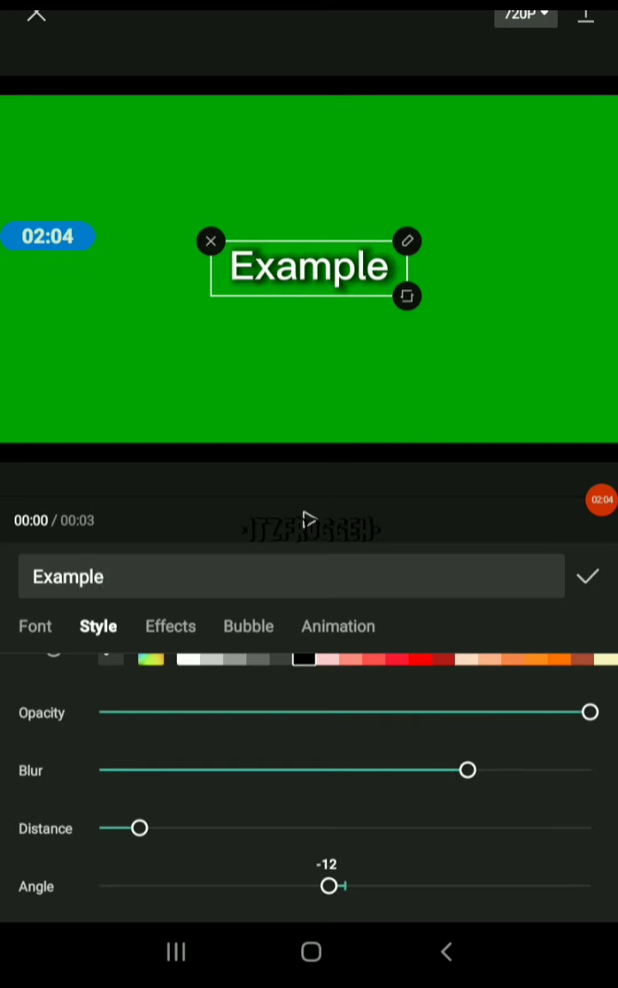
{"action": "left_click_drag", "start_coordinate": [139, 827], "coordinate": [206, 827]}
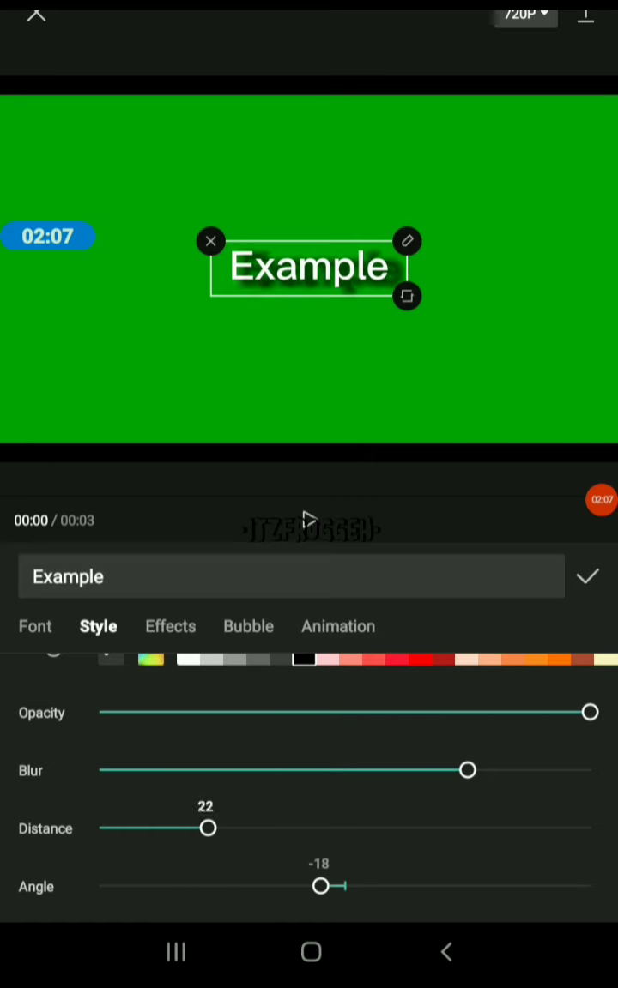
{"action": "left_click_drag", "start_coordinate": [206, 827], "coordinate": [98, 827]}
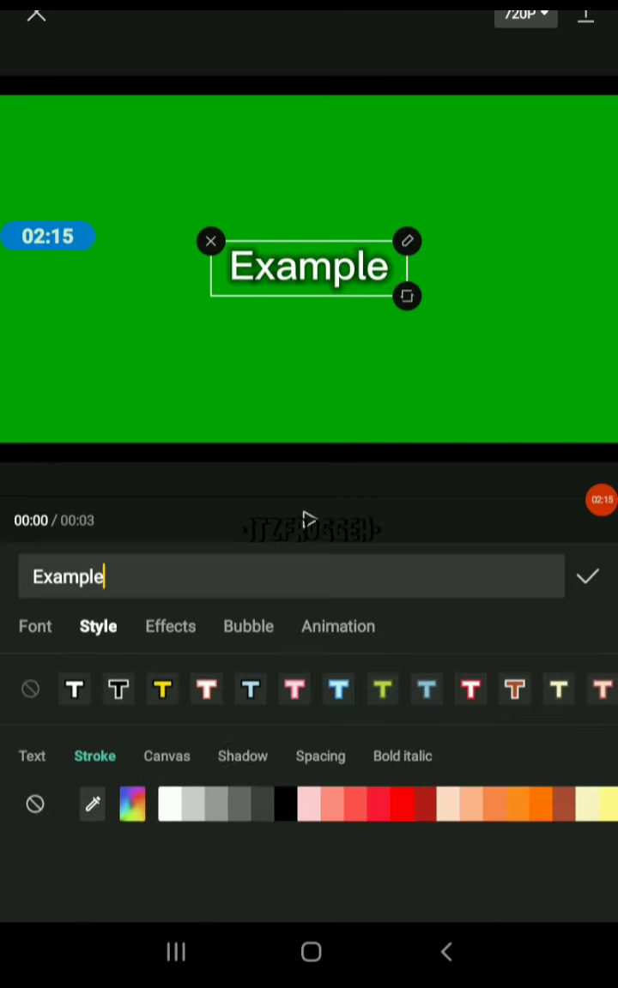
Colour the text bright green, set the Nép gấp font and confirm the edits
{"action": "left_click", "coordinate": [31, 755]}
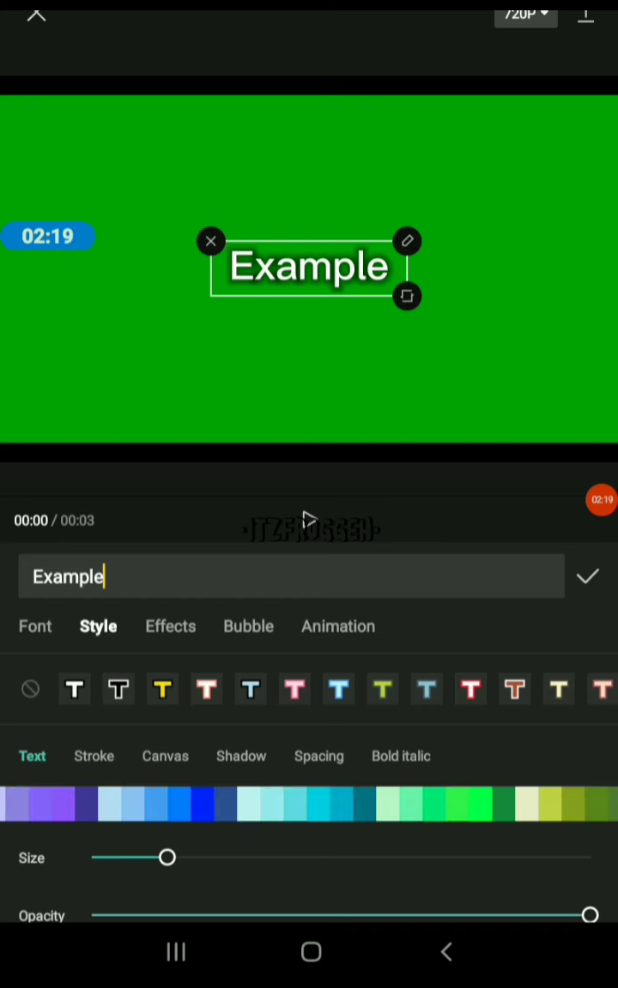
{"action": "left_click", "coordinate": [525, 803]}
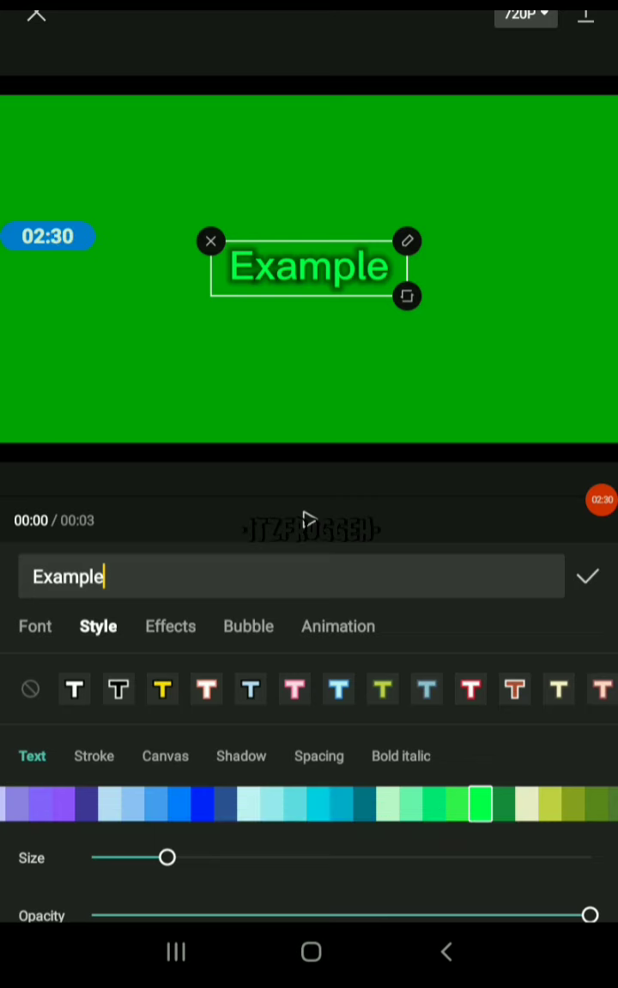
{"action": "left_click", "coordinate": [34, 626]}
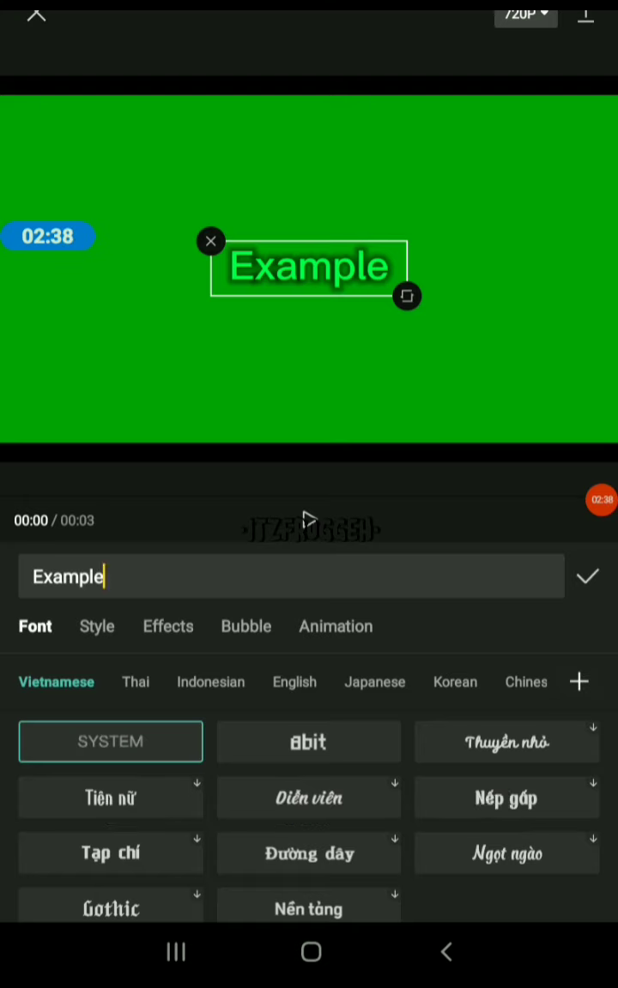
{"action": "left_click", "coordinate": [506, 797]}
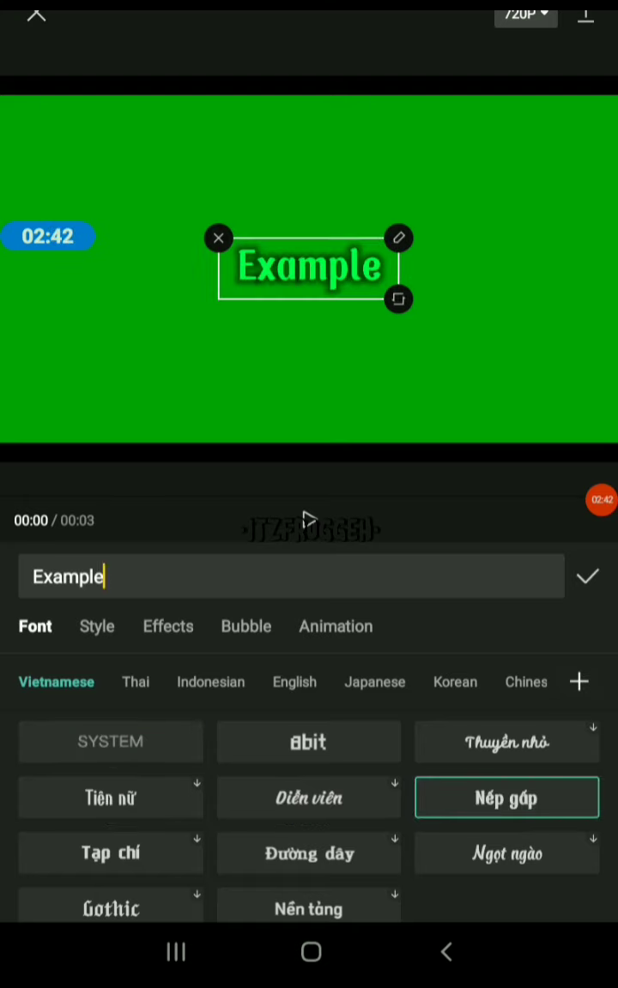
{"action": "left_click", "coordinate": [587, 577]}
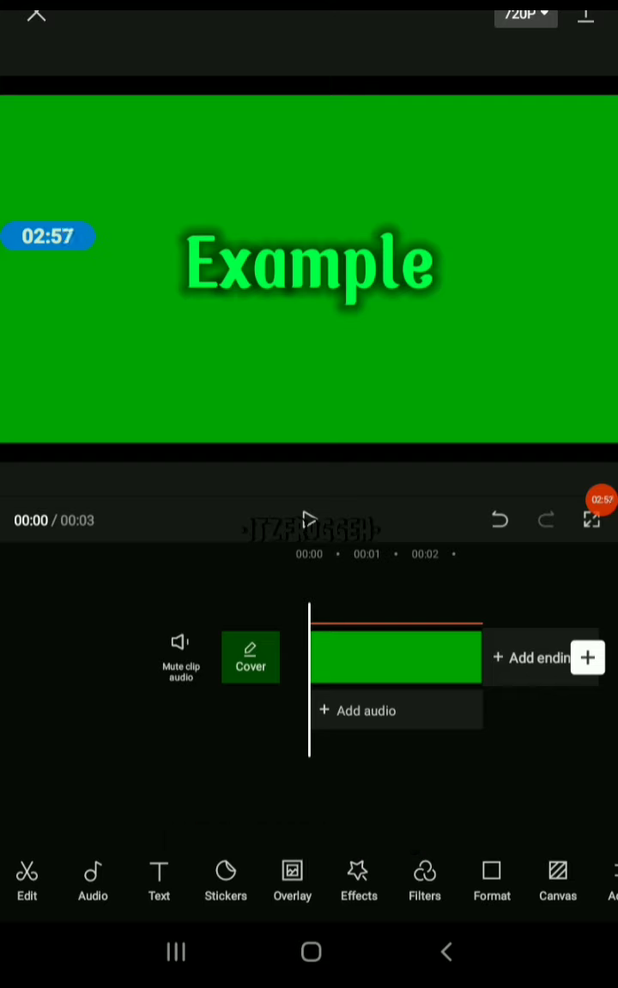
Exit the editor back to the projects home screen
{"action": "left_click", "coordinate": [587, 16]}
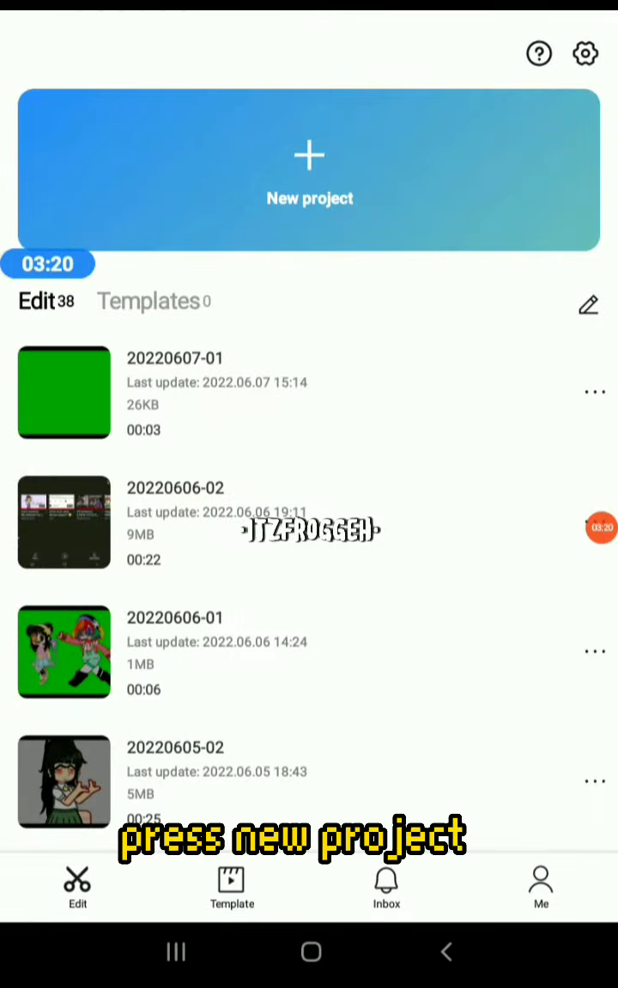
Start a new project on the cartoon video with the Example screenshot added as an overlay
{"action": "left_click", "coordinate": [309, 168]}
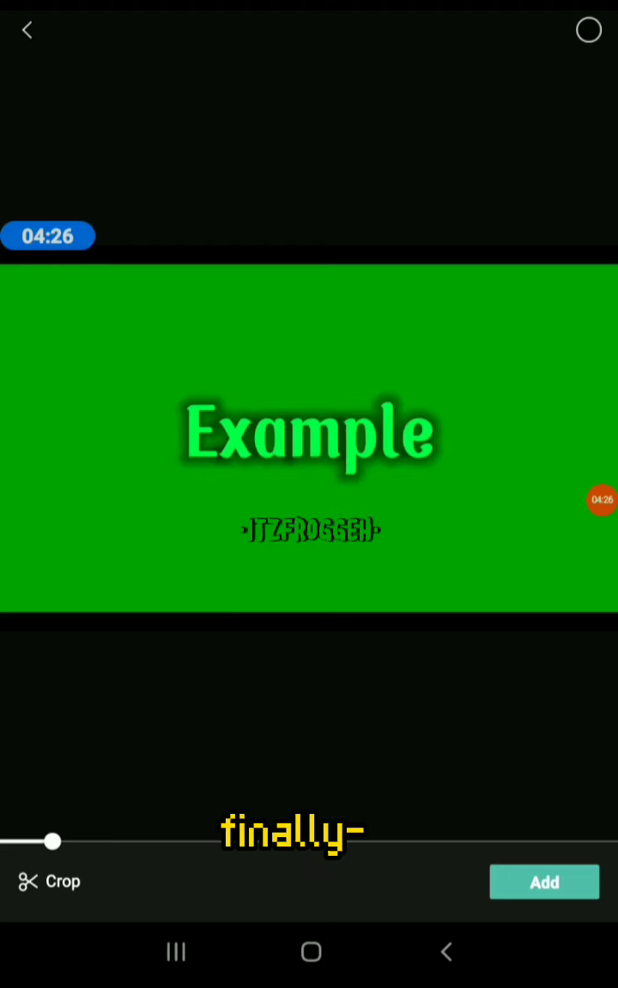
{"action": "left_click", "coordinate": [544, 882]}
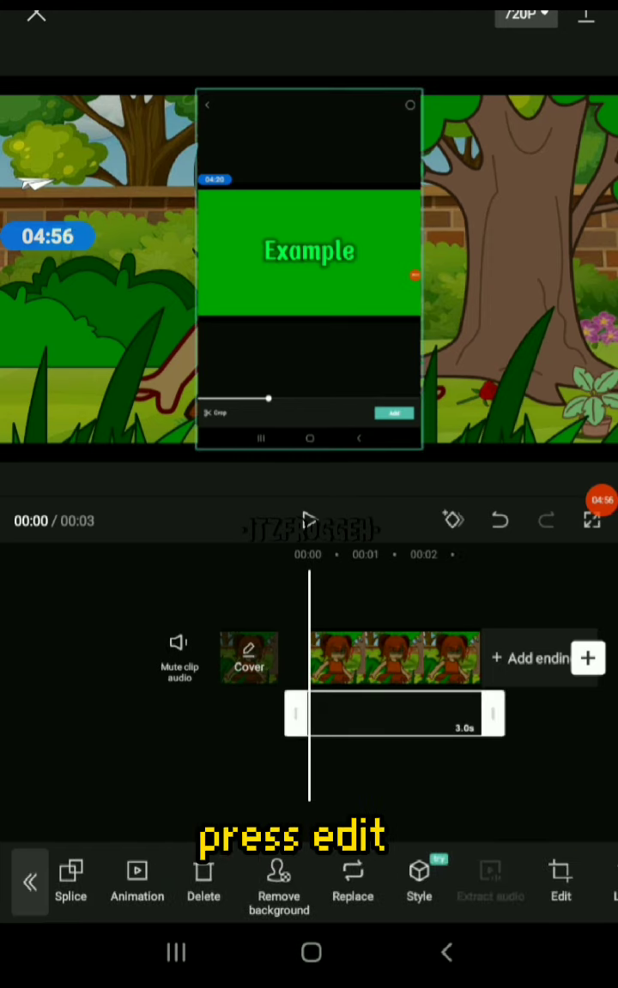
Crop the screenshot overlay to a 1:1 square around the Example text
{"action": "left_click", "coordinate": [559, 879]}
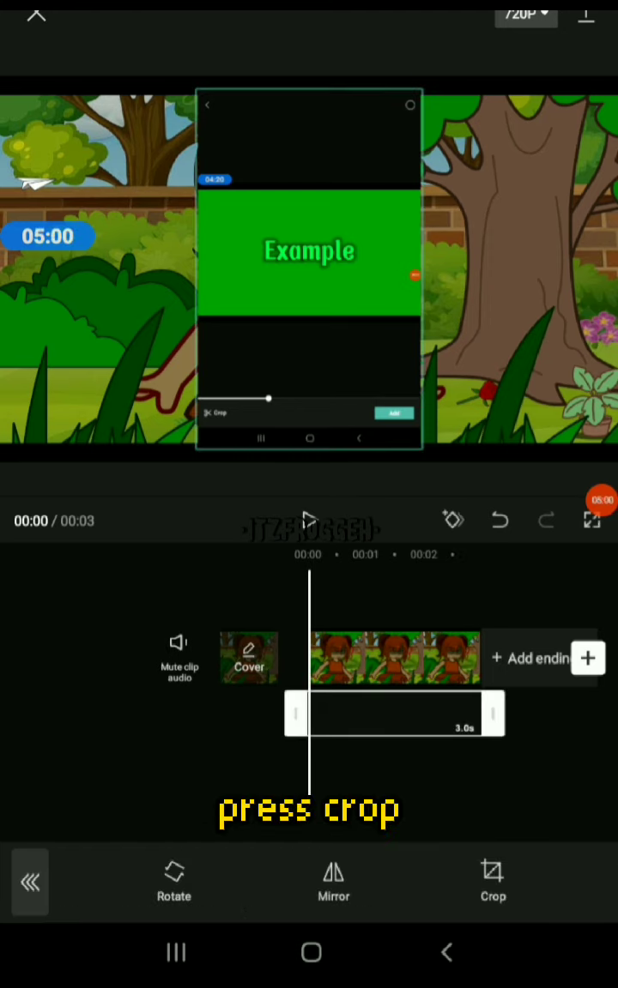
{"action": "left_click", "coordinate": [493, 882]}
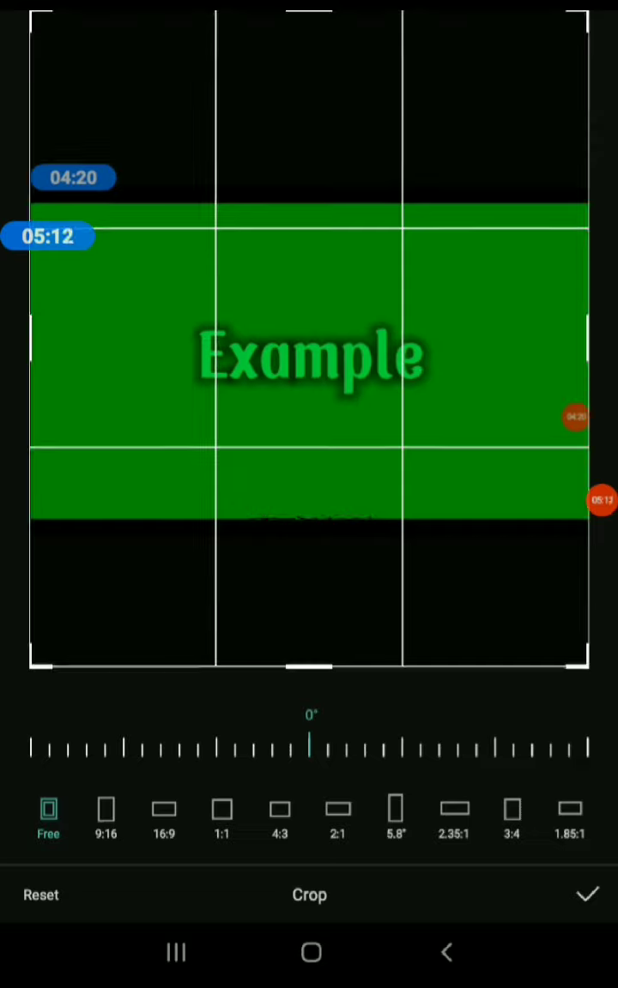
{"action": "left_click", "coordinate": [221, 815]}
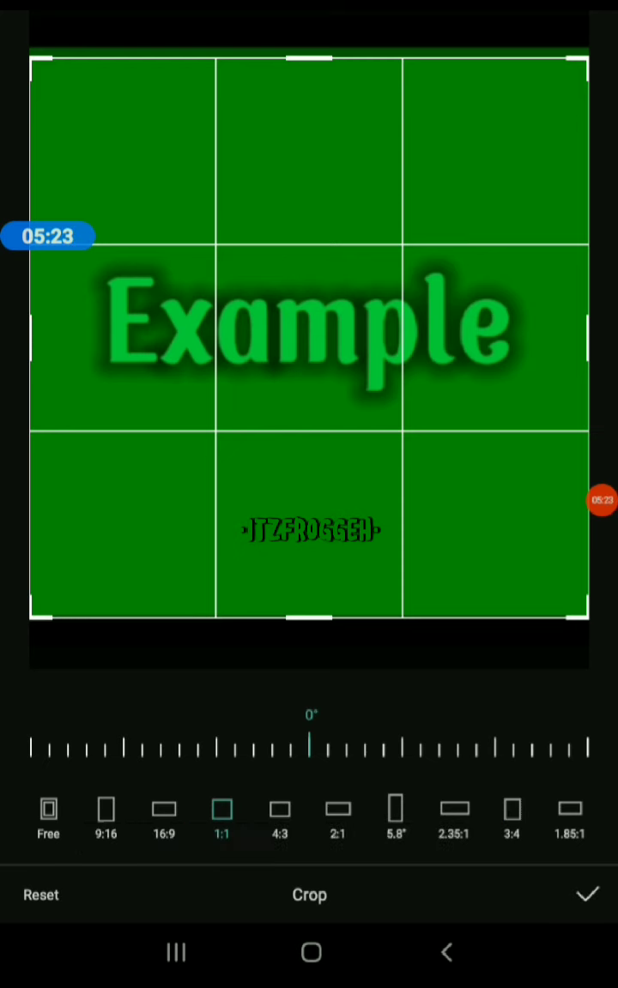
{"action": "left_click", "coordinate": [586, 895]}
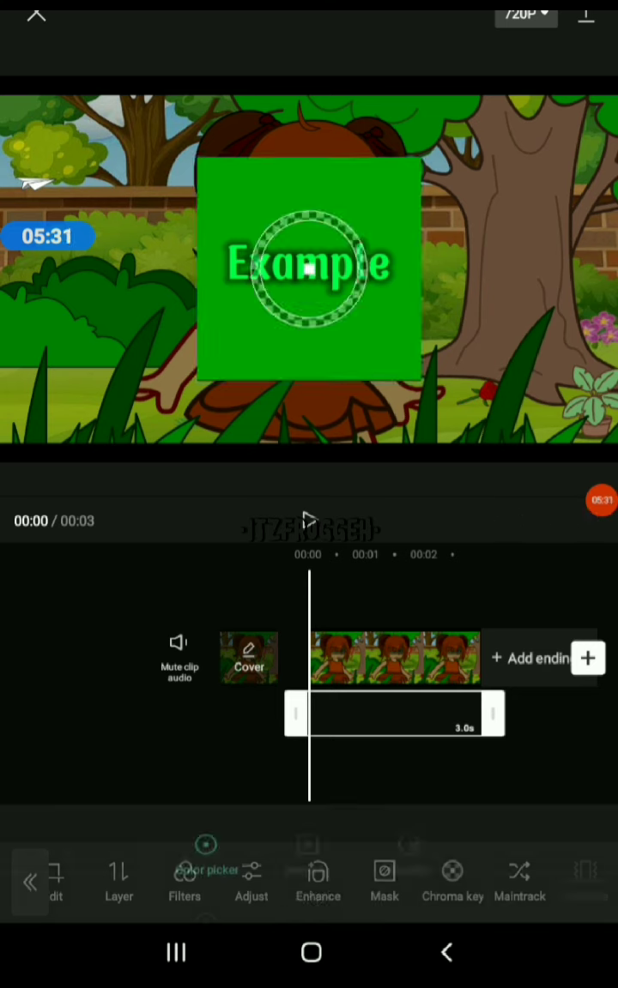
Chroma-key out the green background so only the Example text shows over the scene
{"action": "left_click", "coordinate": [453, 882]}
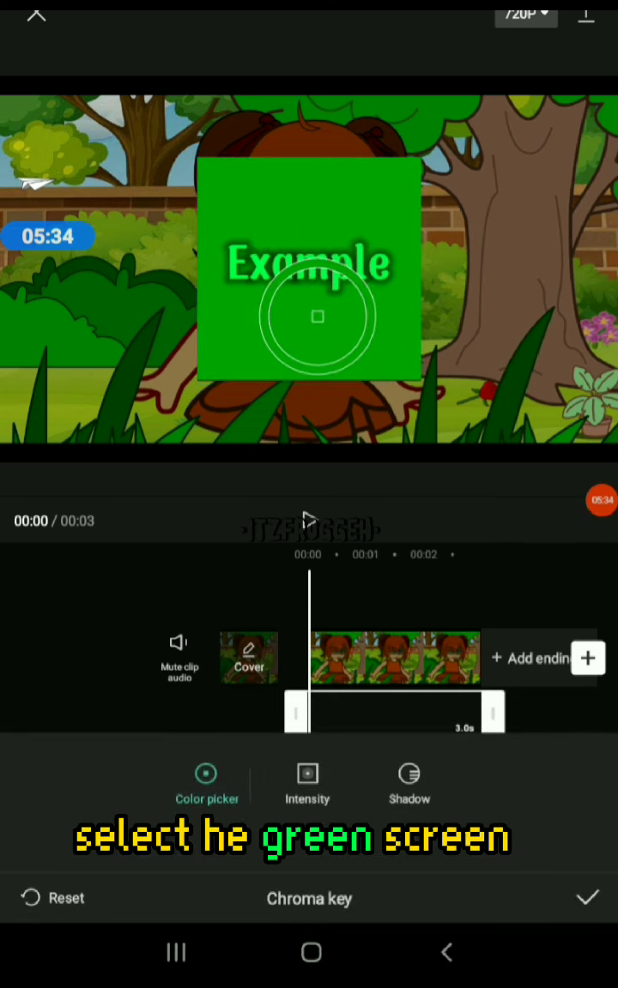
{"action": "left_click", "coordinate": [307, 772]}
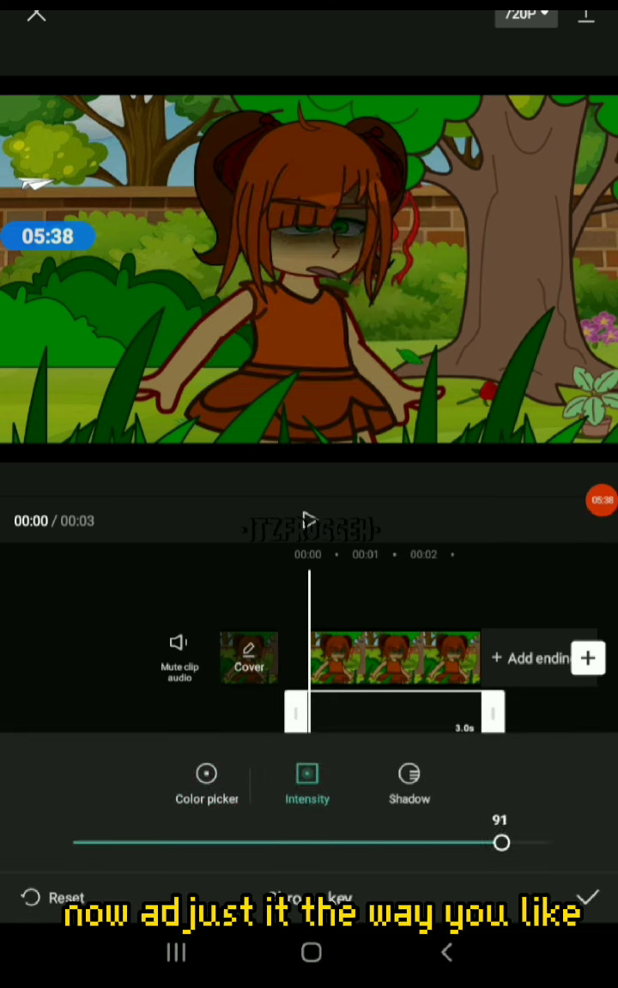
{"action": "left_click", "coordinate": [408, 782]}
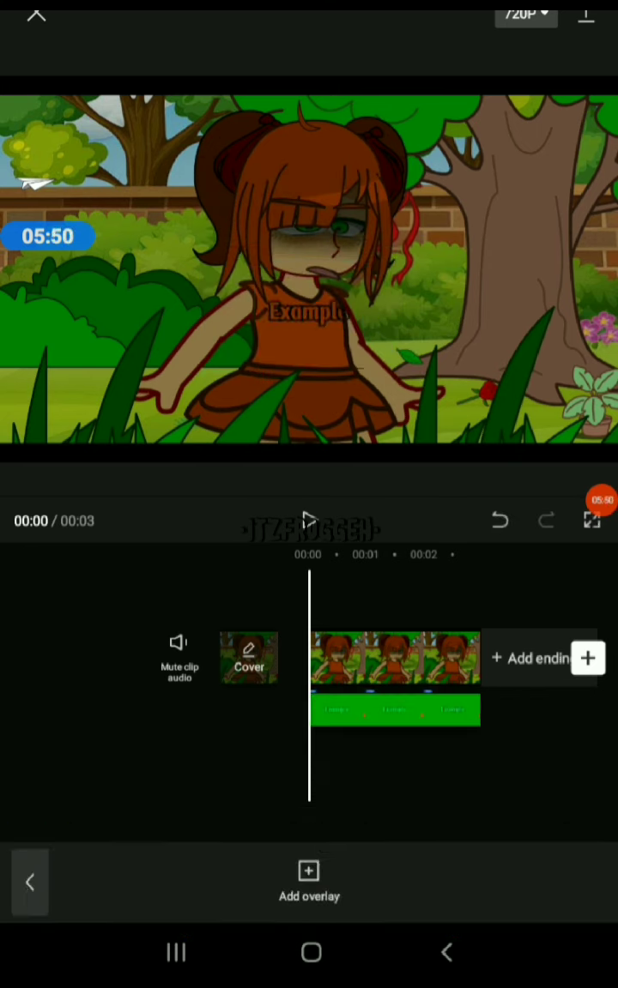
{"action": "left_click", "coordinate": [394, 711]}
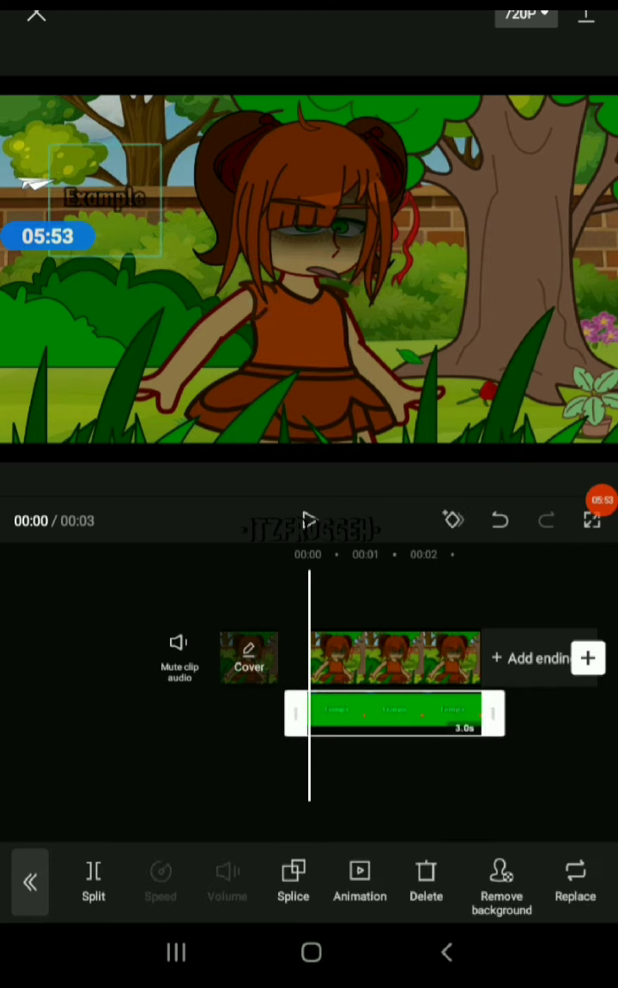